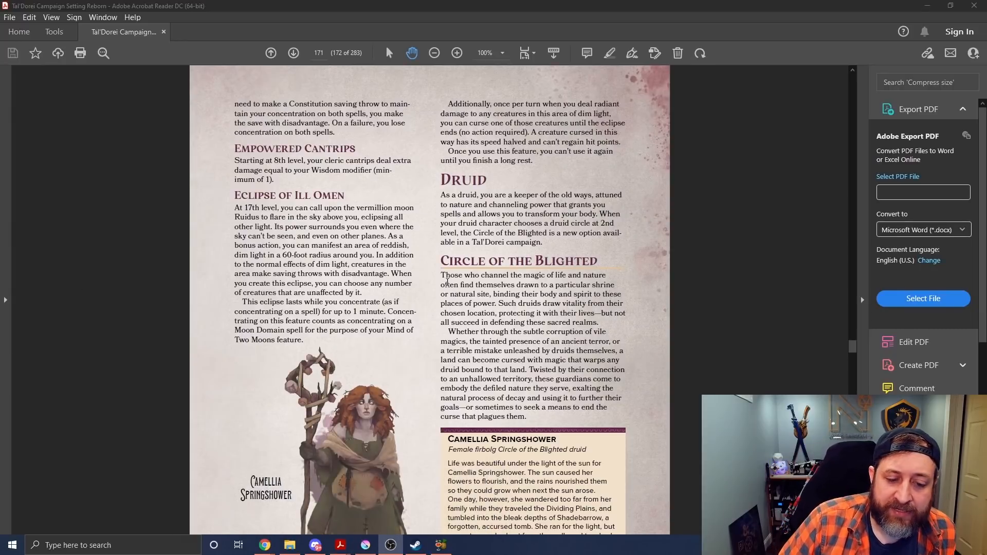
pyautogui.scroll(-3)
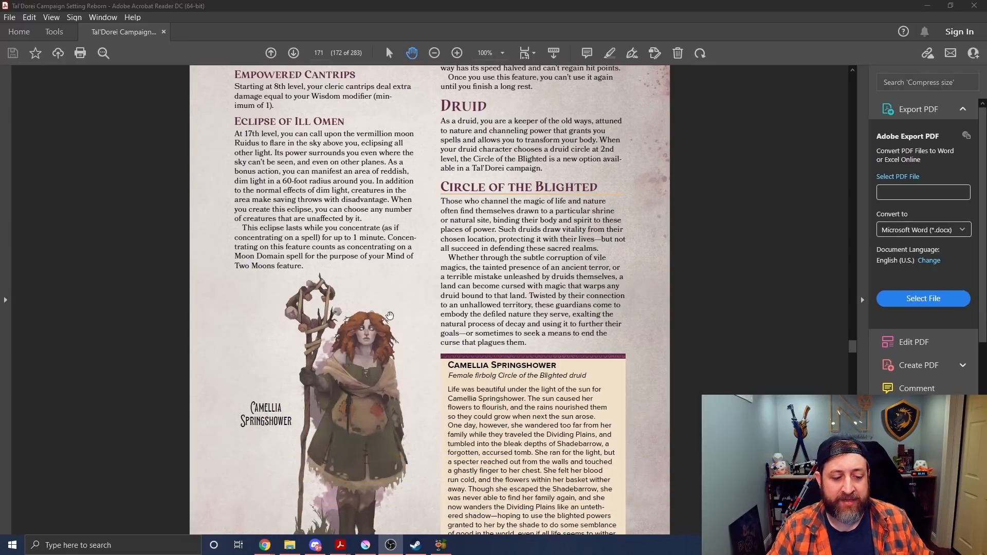
pyautogui.scroll(-3)
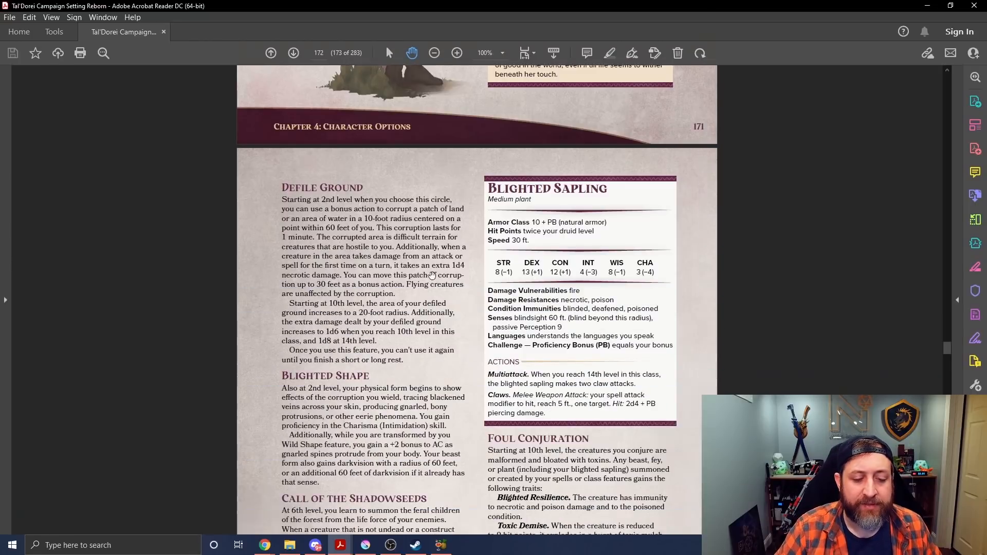
pyautogui.scroll(-3)
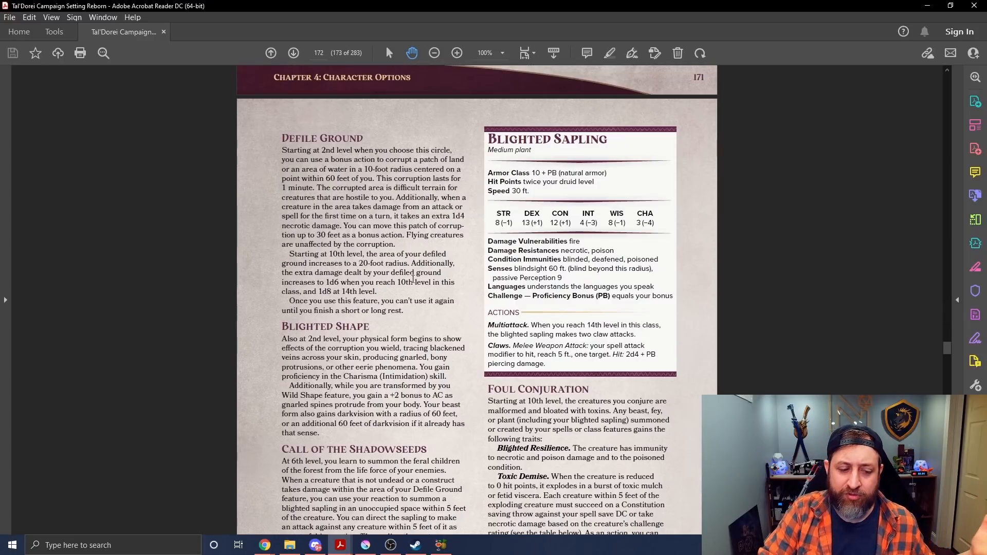
pyautogui.scroll(-3)
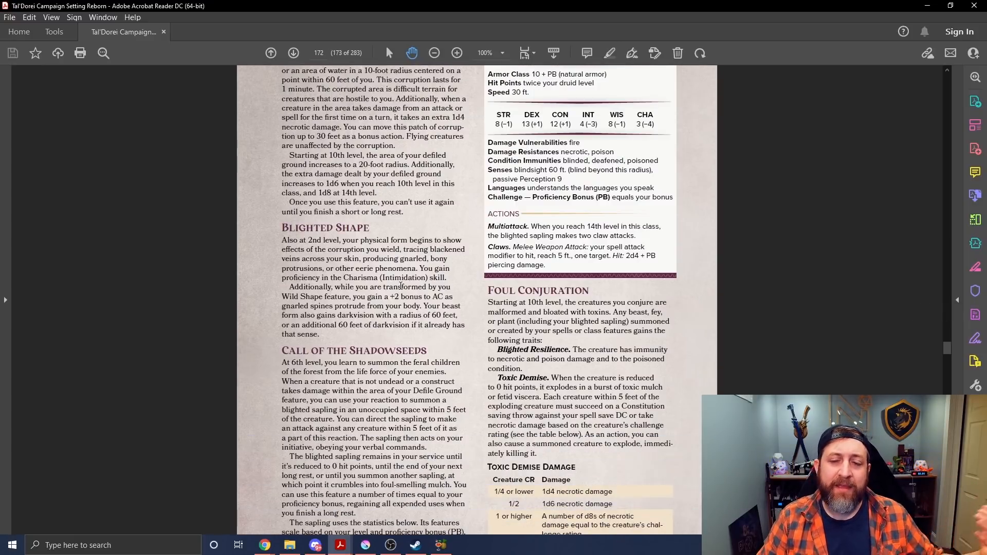
pyautogui.scroll(-3)
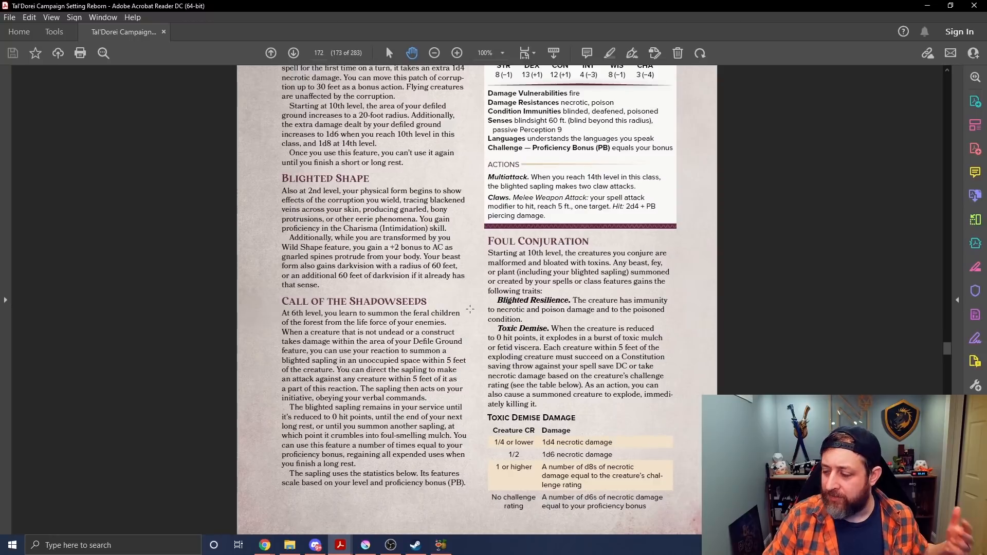
pyautogui.scroll(-3)
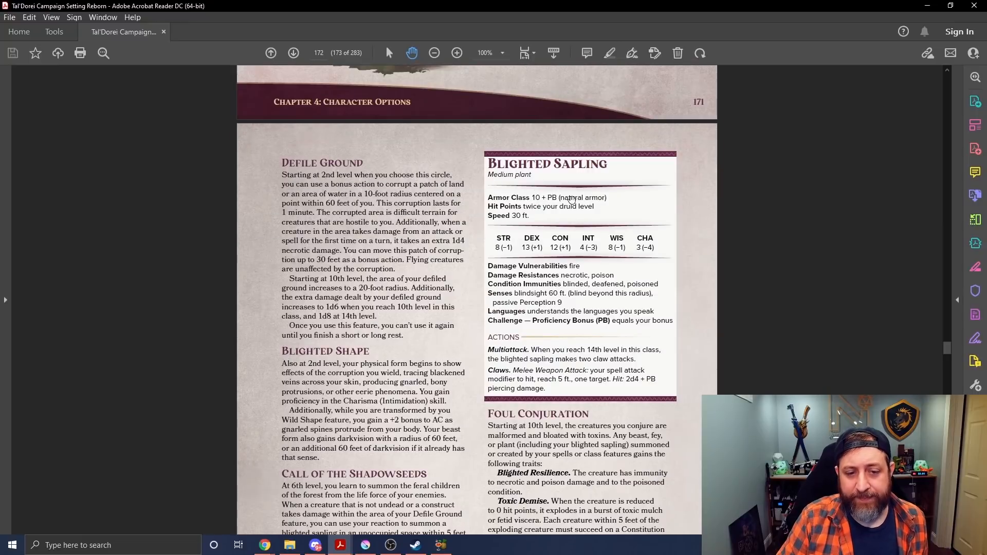
pyautogui.moveTo(783, 317)
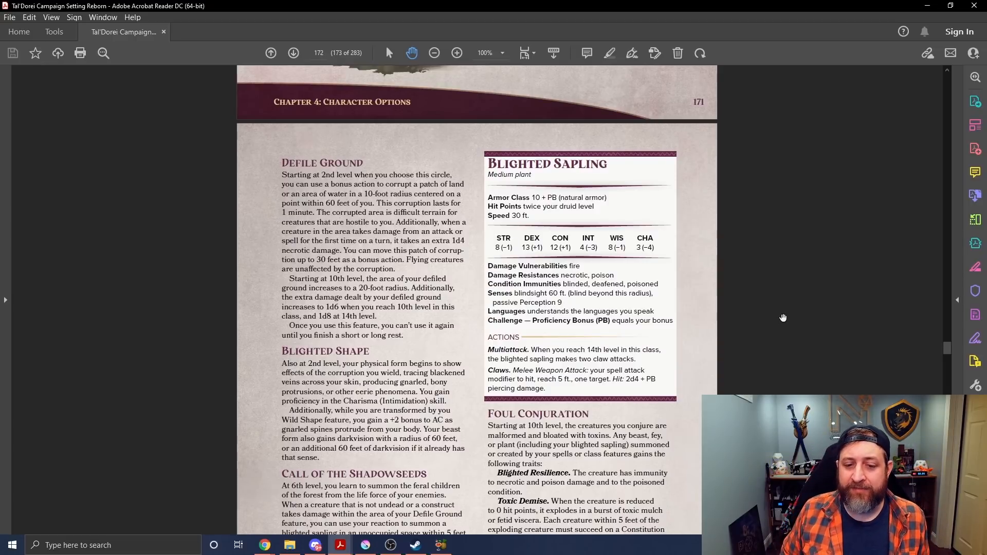
pyautogui.scroll(-3)
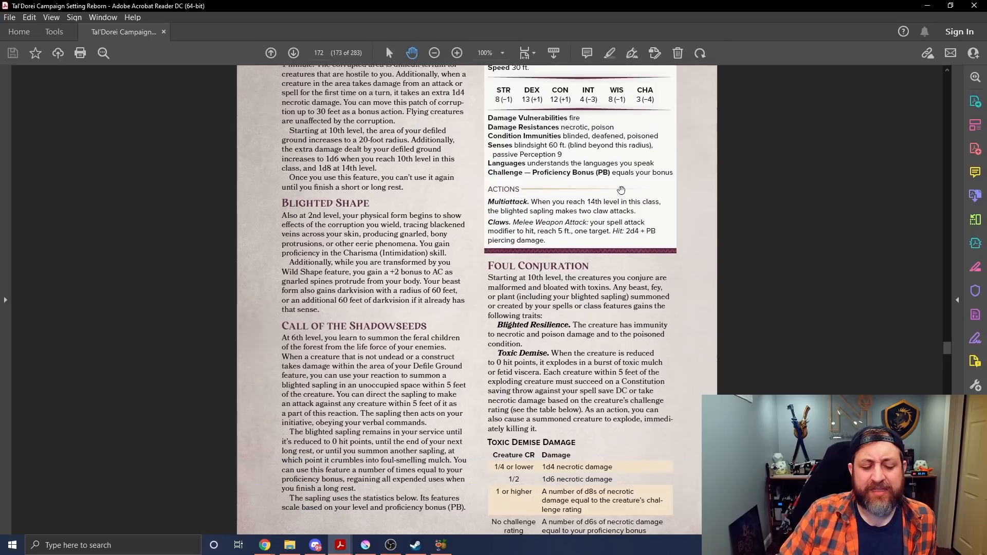
pyautogui.scroll(-3)
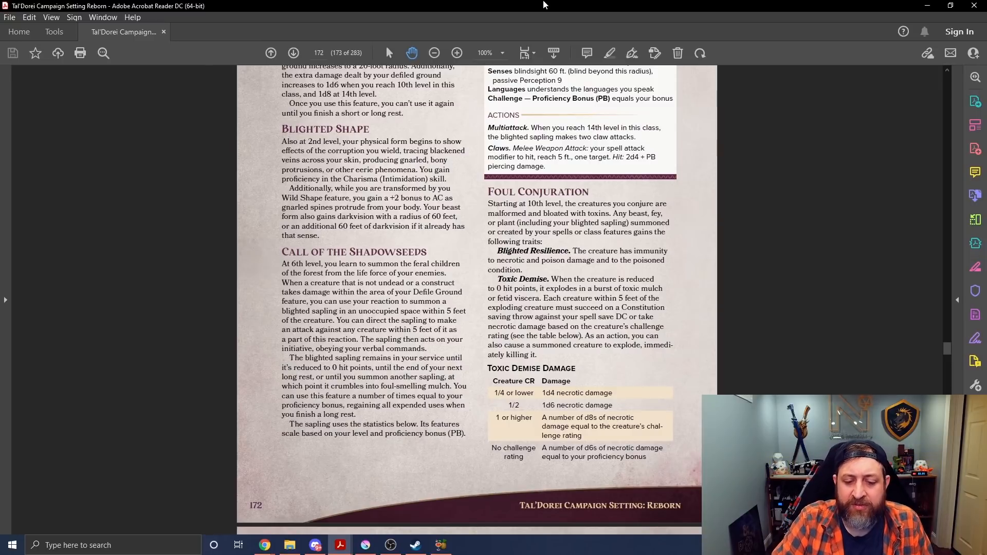
pyautogui.scroll(-3)
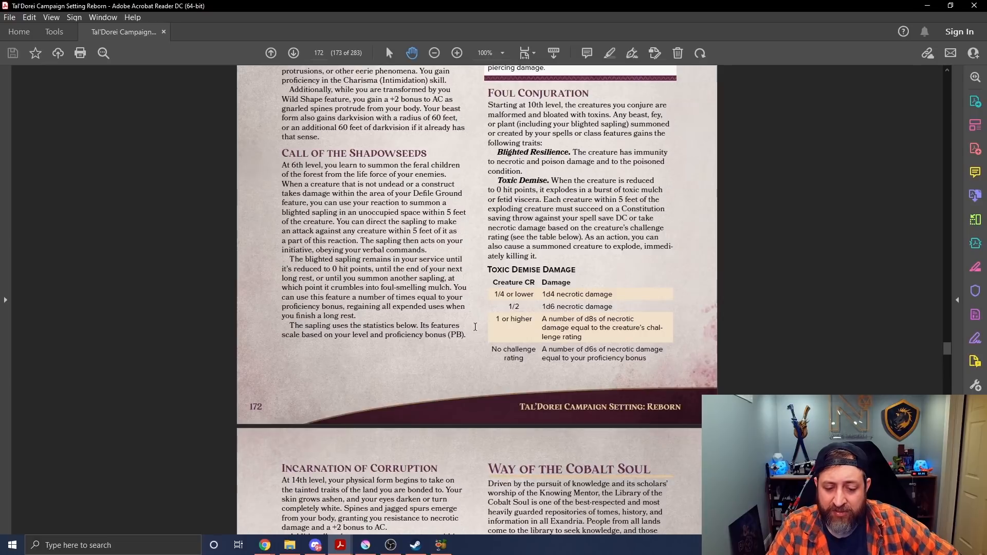
pyautogui.moveTo(510, 327)
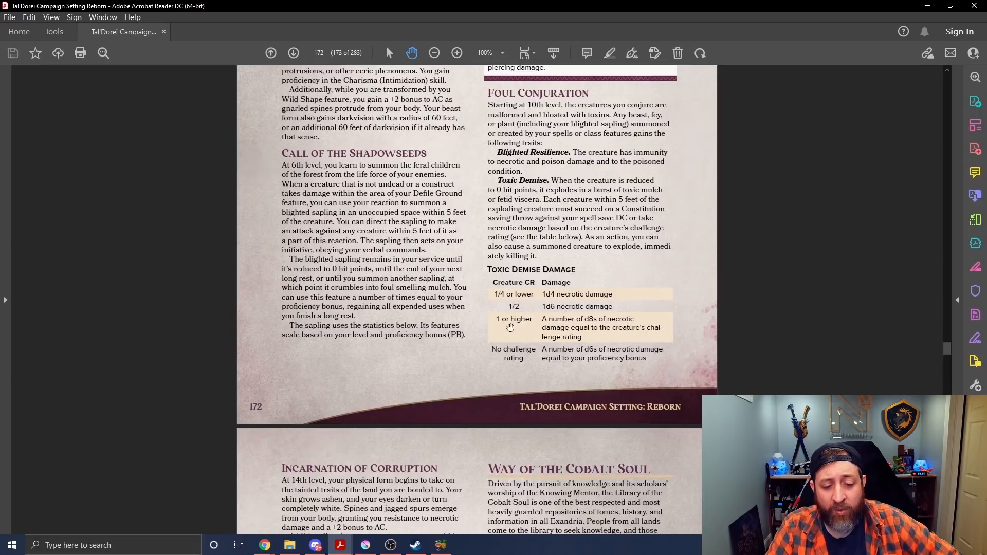
pyautogui.moveTo(679, 309)
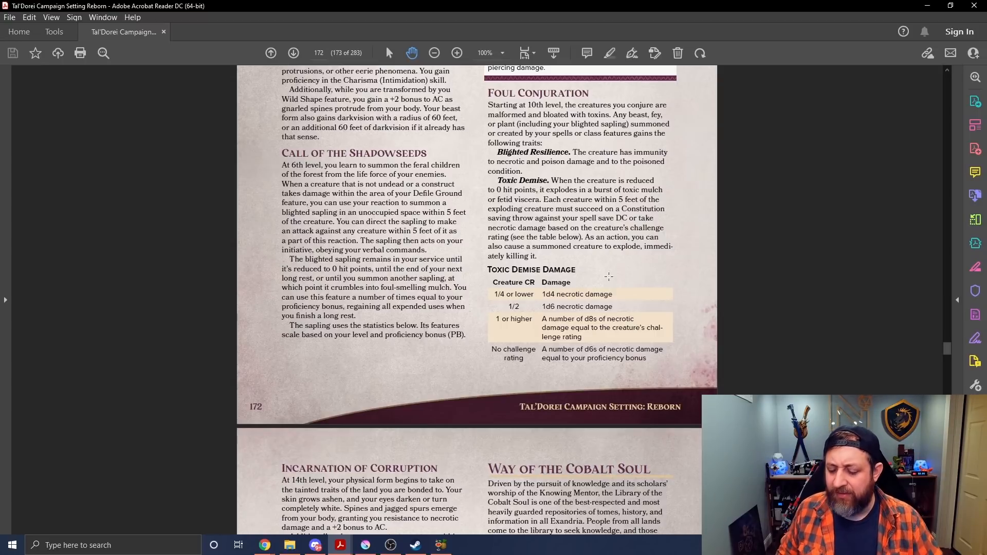
pyautogui.moveTo(639, 324)
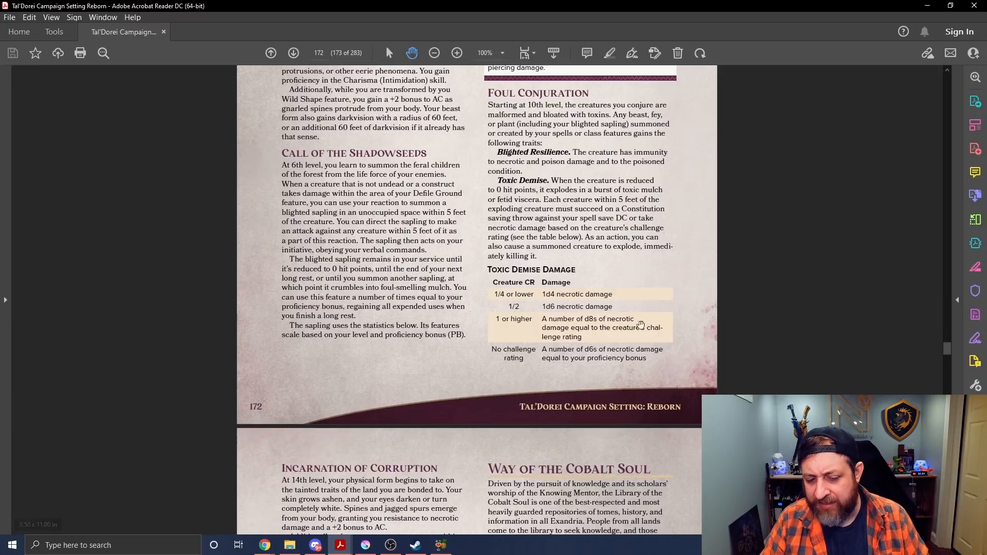
pyautogui.moveTo(570, 295)
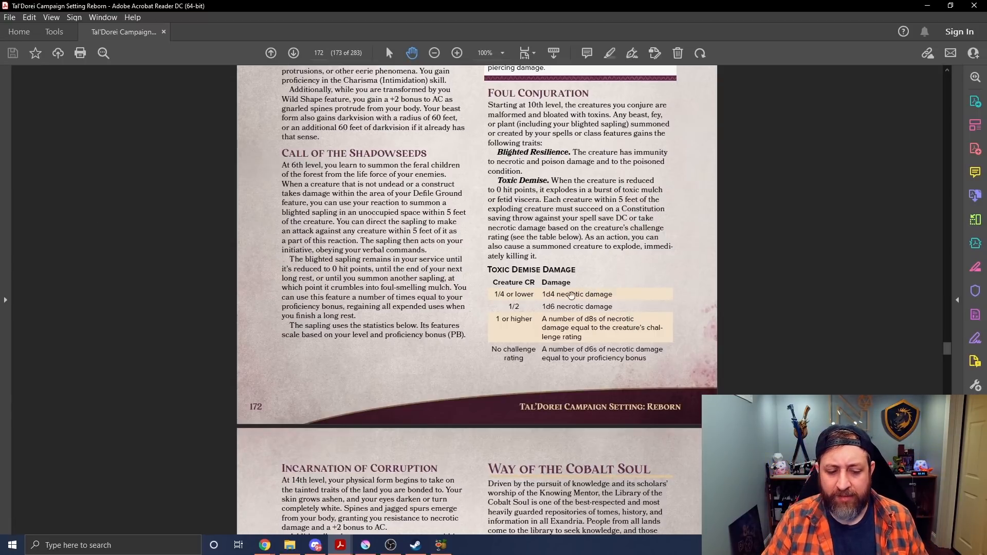
pyautogui.scroll(-3)
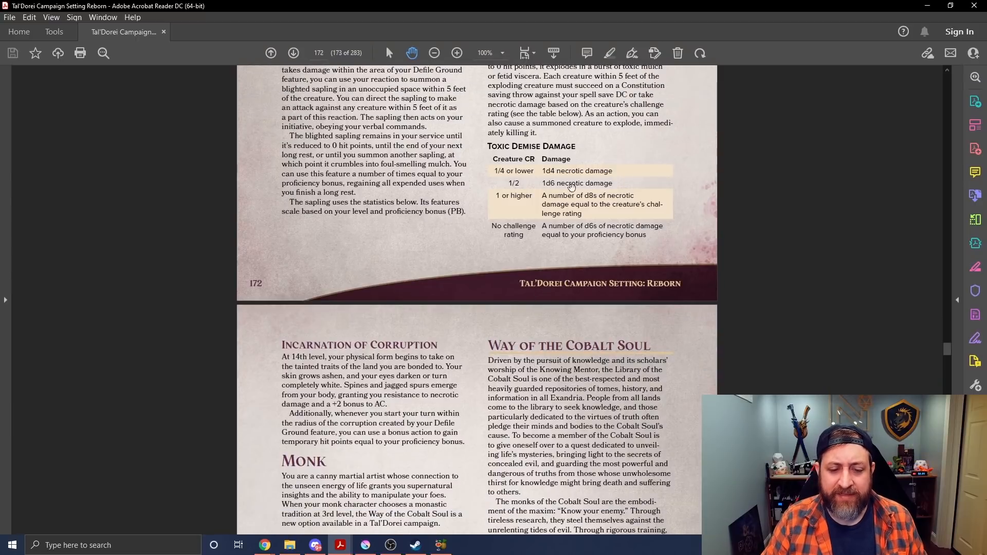
pyautogui.scroll(-3)
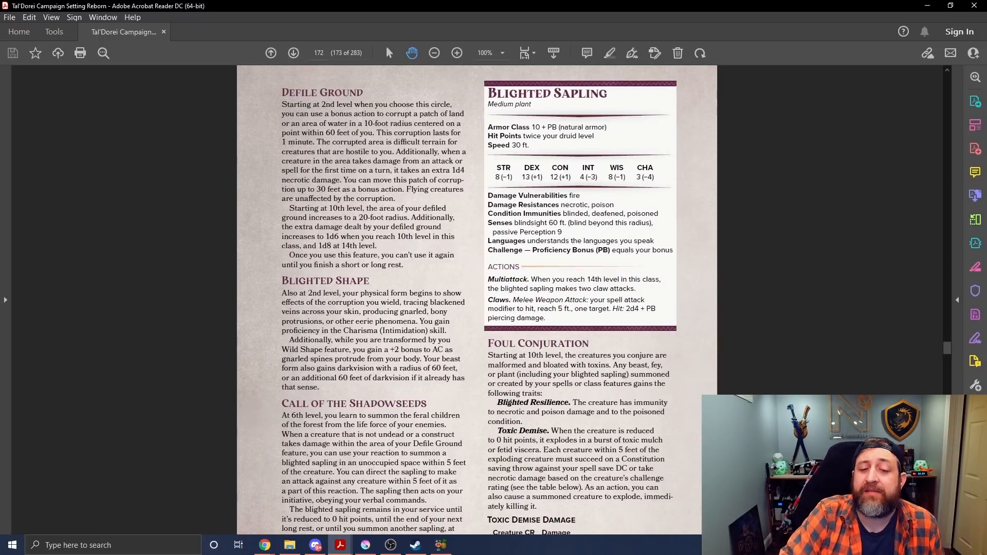
pyautogui.moveTo(496, 259)
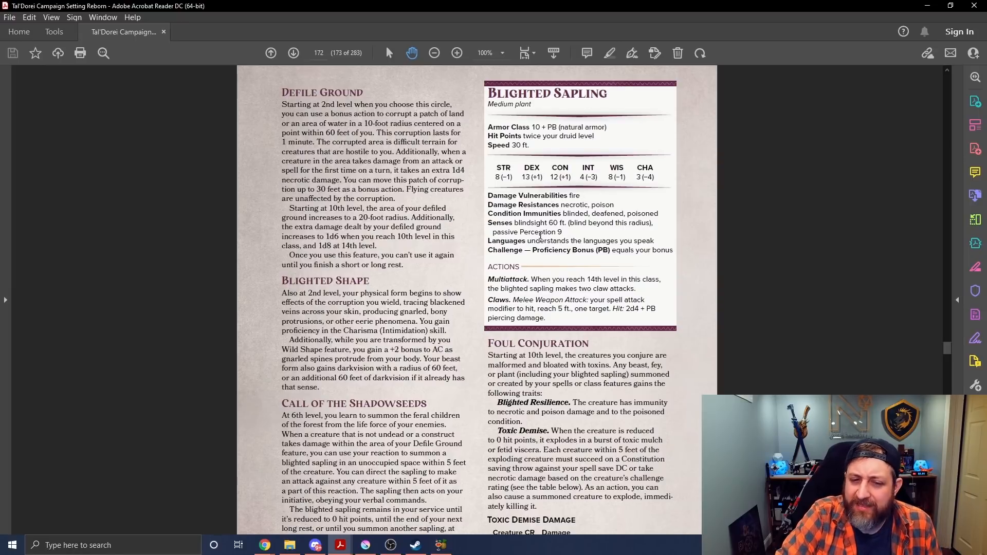
pyautogui.scroll(-3)
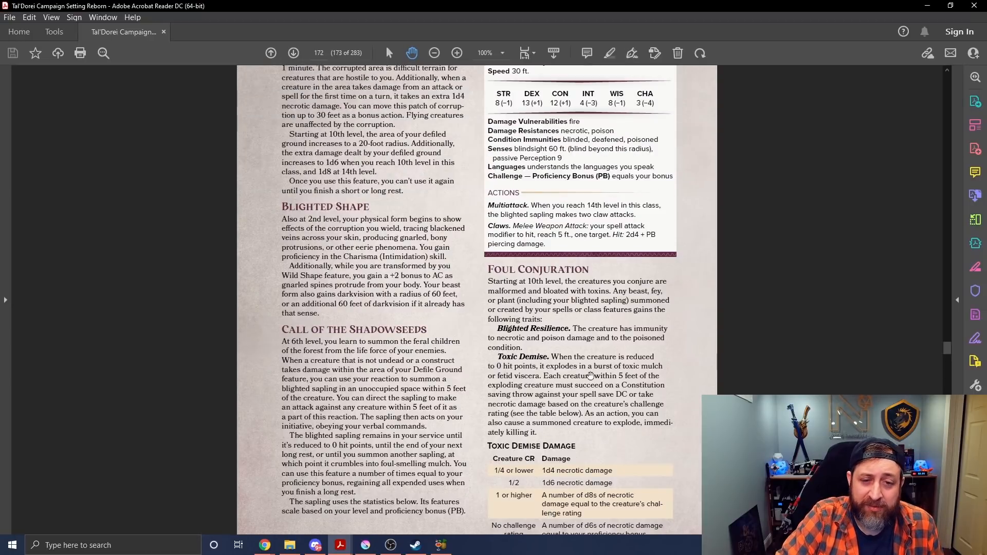
pyautogui.scroll(-3)
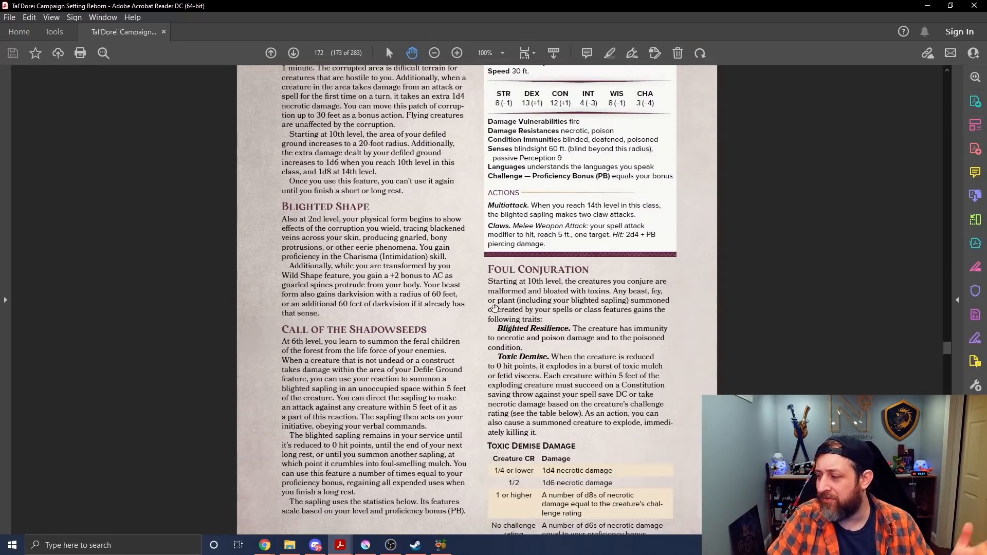
pyautogui.scroll(-3)
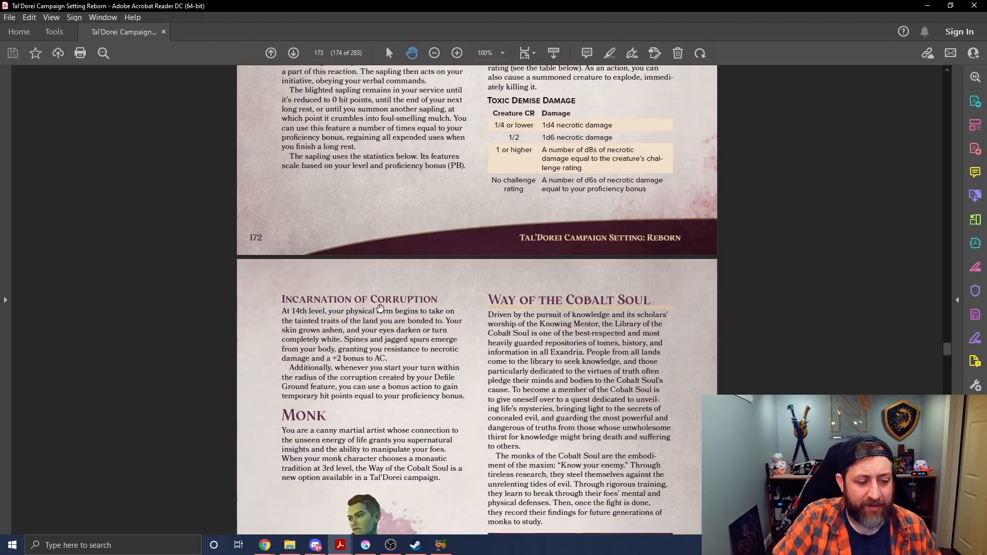
pyautogui.scroll(-3)
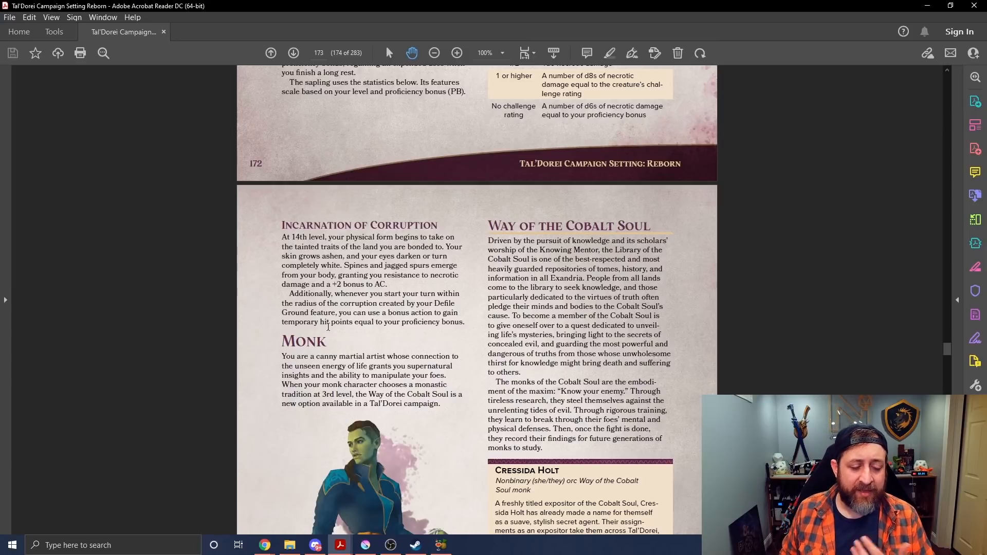
pyautogui.moveTo(302, 435)
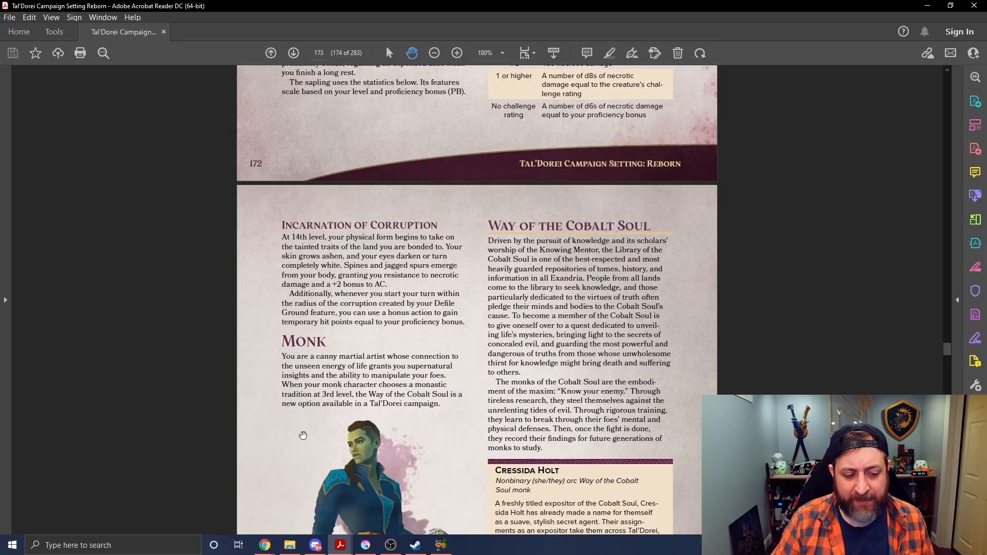
pyautogui.moveTo(395, 341)
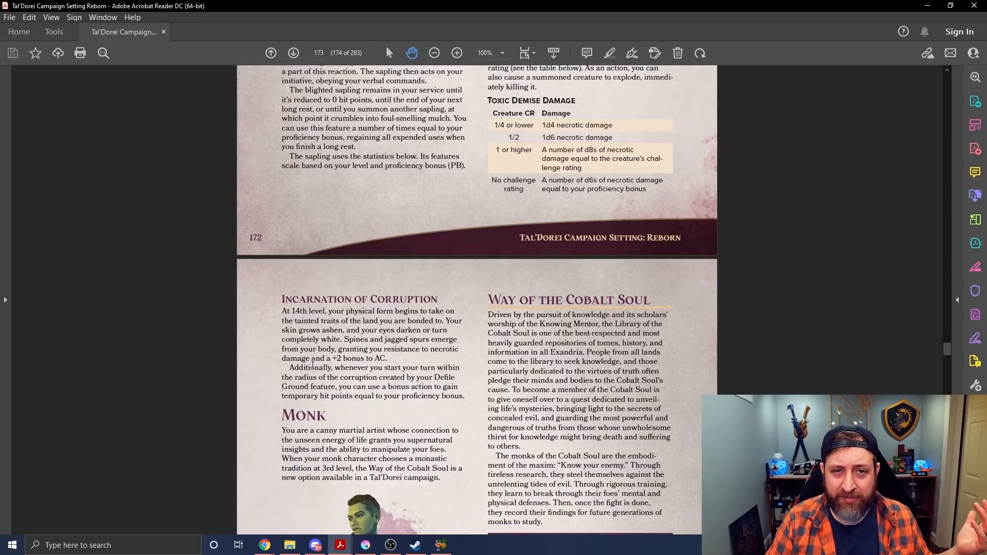
pyautogui.moveTo(469, 501)
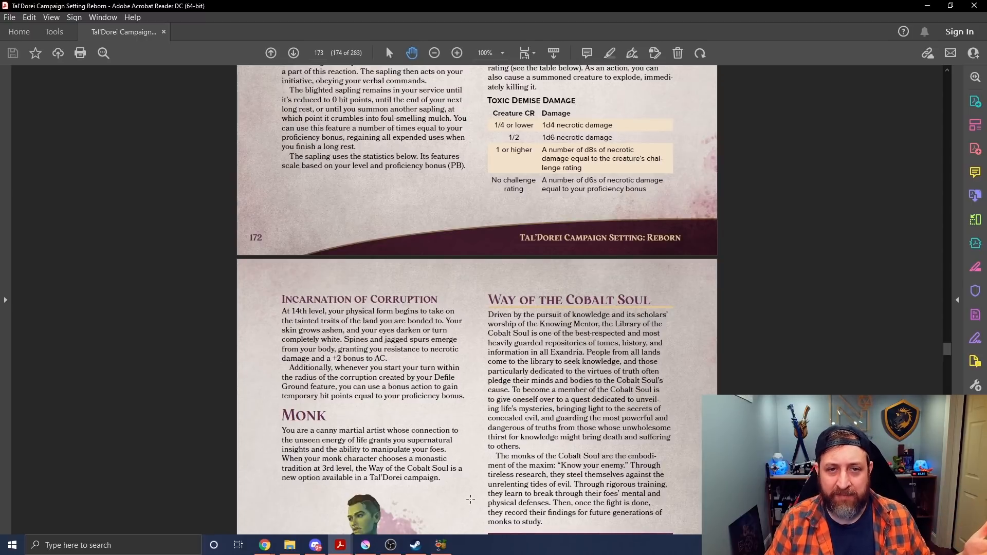